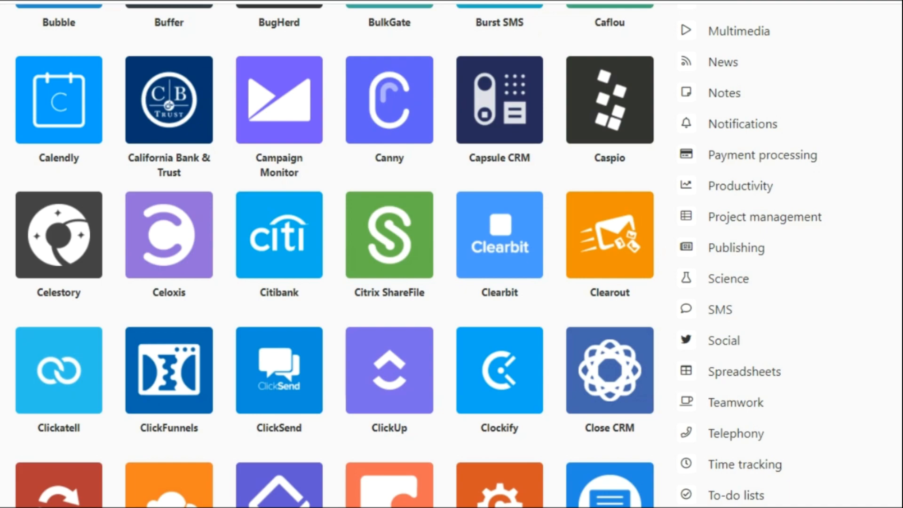
- Find the HubSpot CRM tile in the app directory and open its integration page
scroll(down, 3)
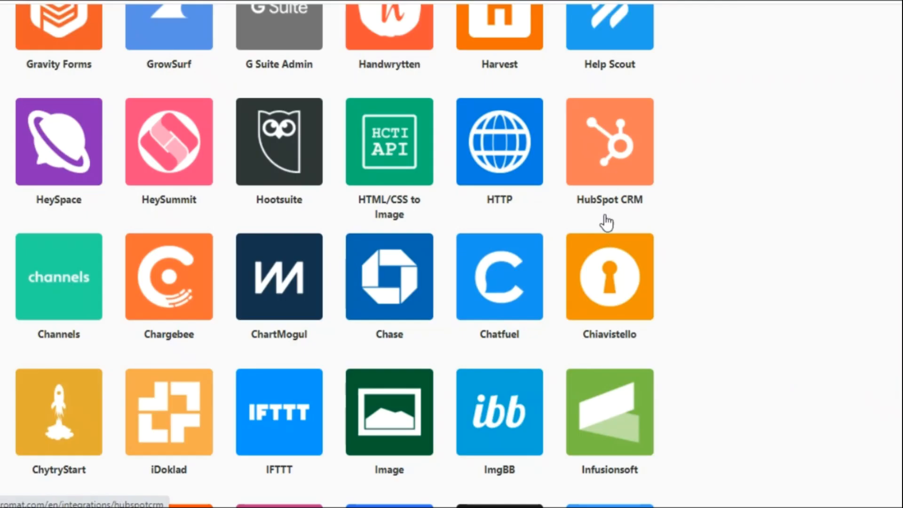
click(608, 141)
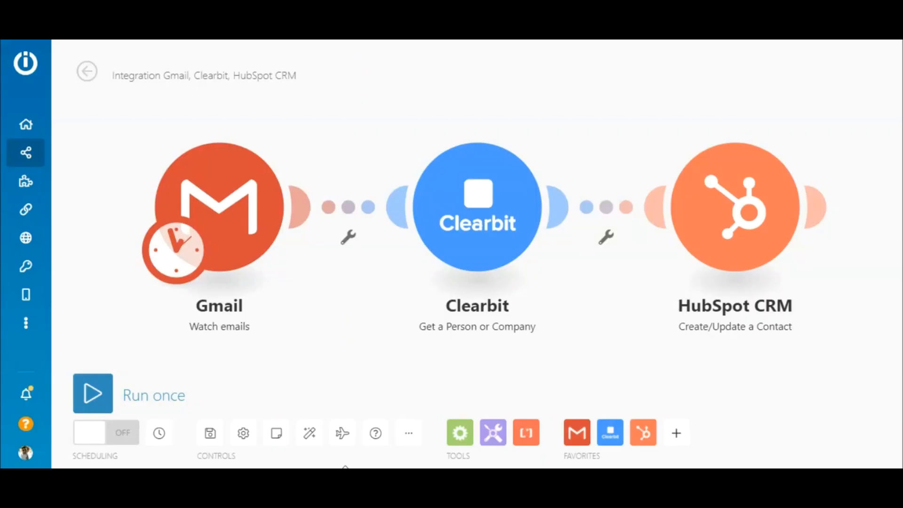
mouse_move(341, 433)
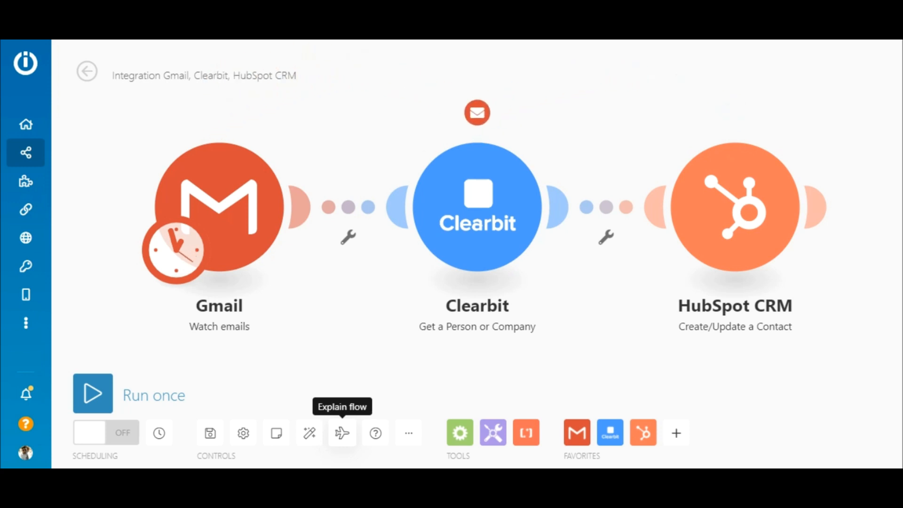
mouse_move(341, 433)
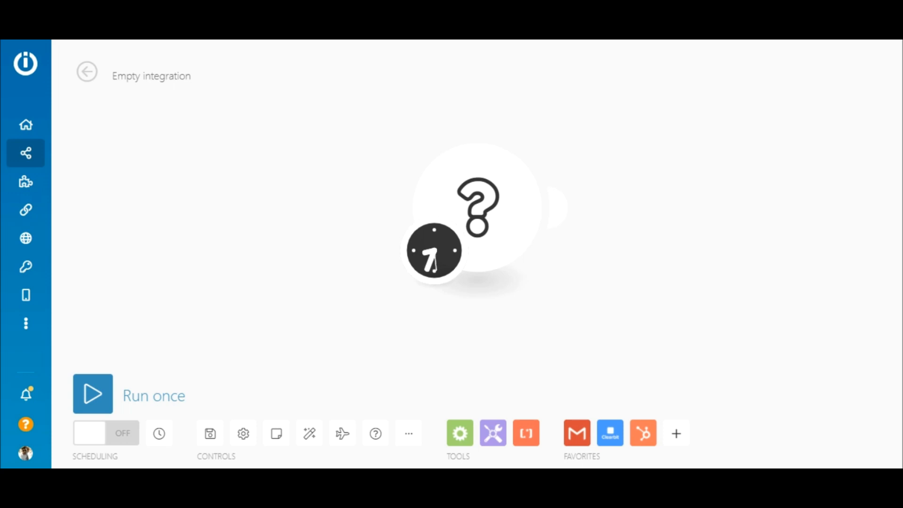
- Make Gmail Watch emails the first module, starting from all emails
click(478, 206)
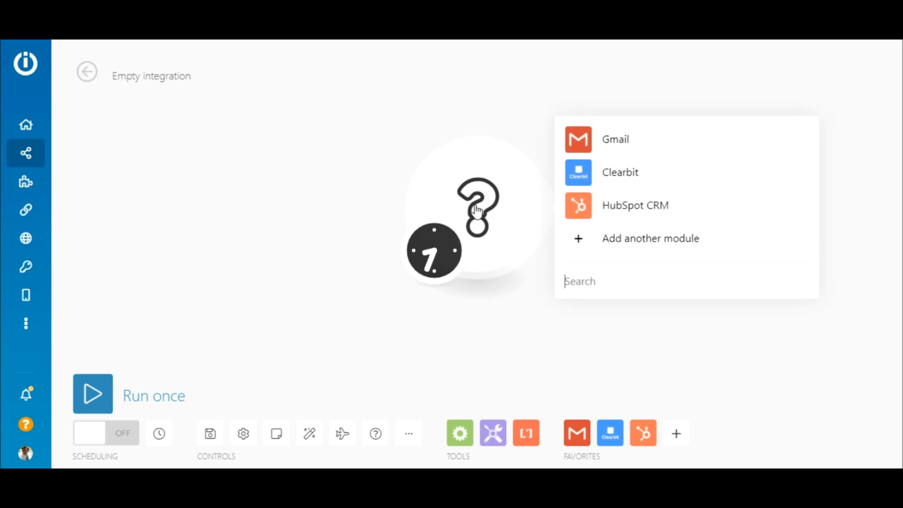
mouse_move(616, 145)
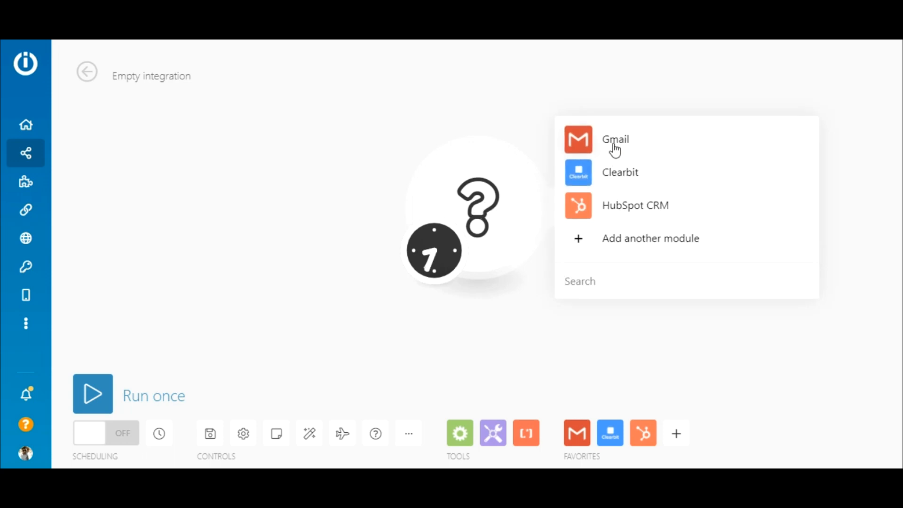
click(616, 139)
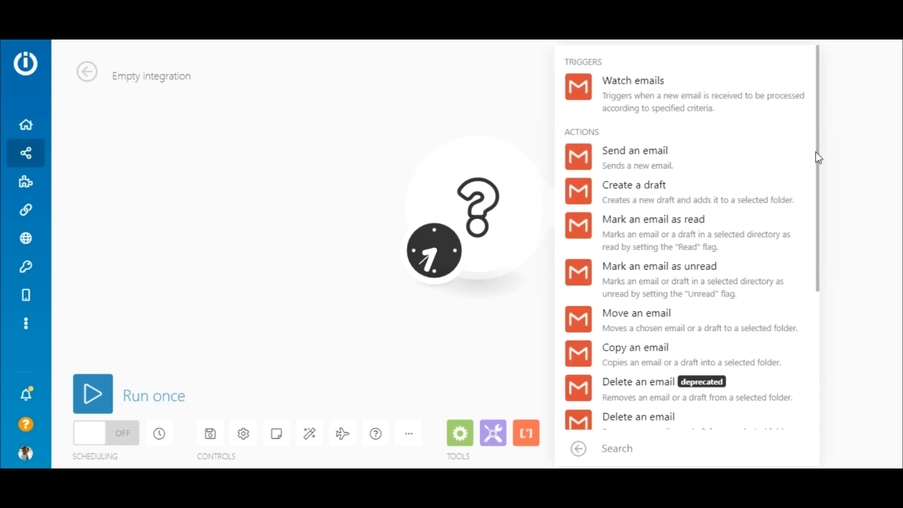
scroll(down, 3)
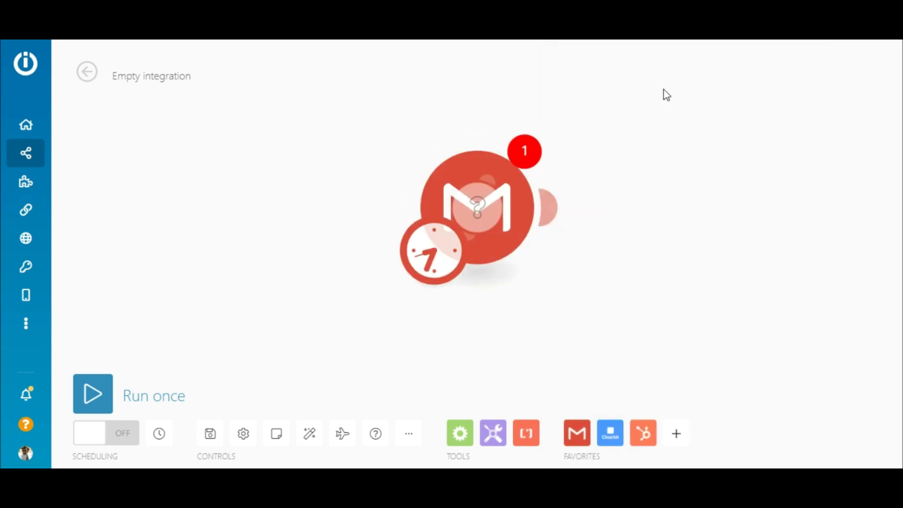
click(478, 207)
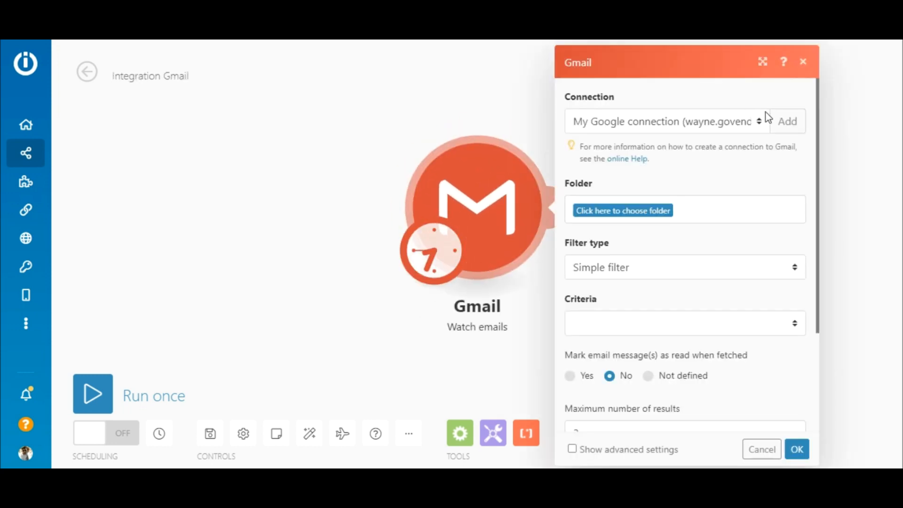
mouse_move(673, 151)
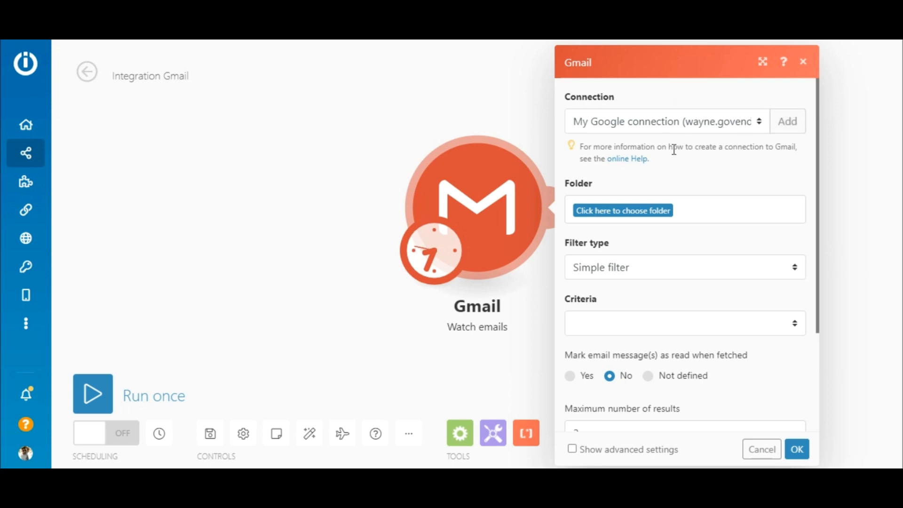
click(622, 210)
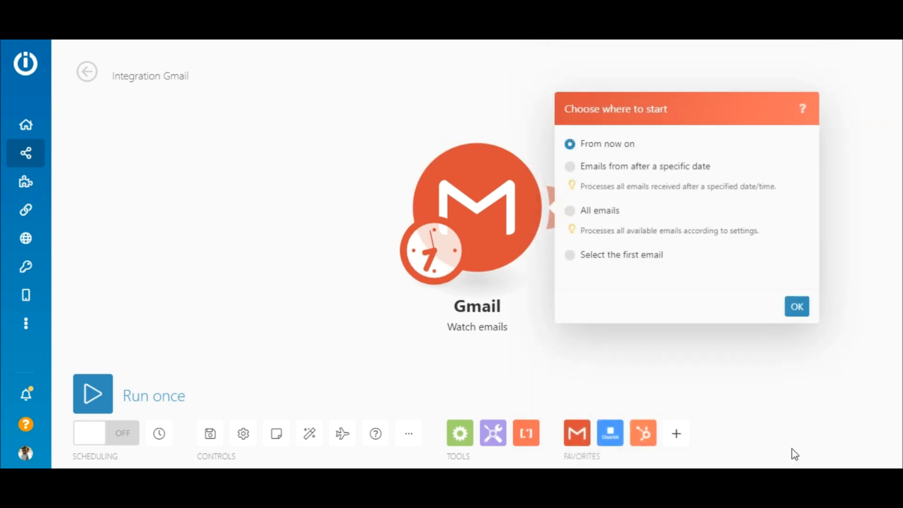
click(570, 210)
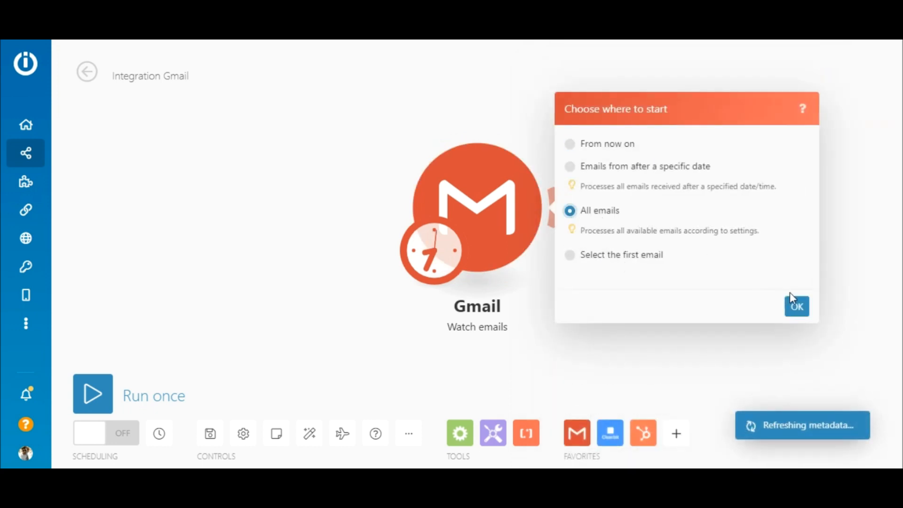
click(795, 306)
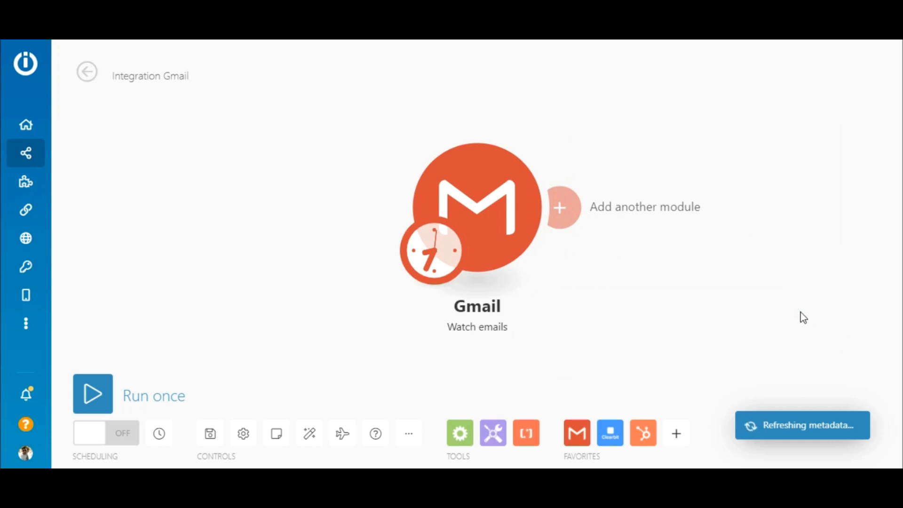
- Add a Clearbit Get a Person or Company module using the sender's email address
click(563, 208)
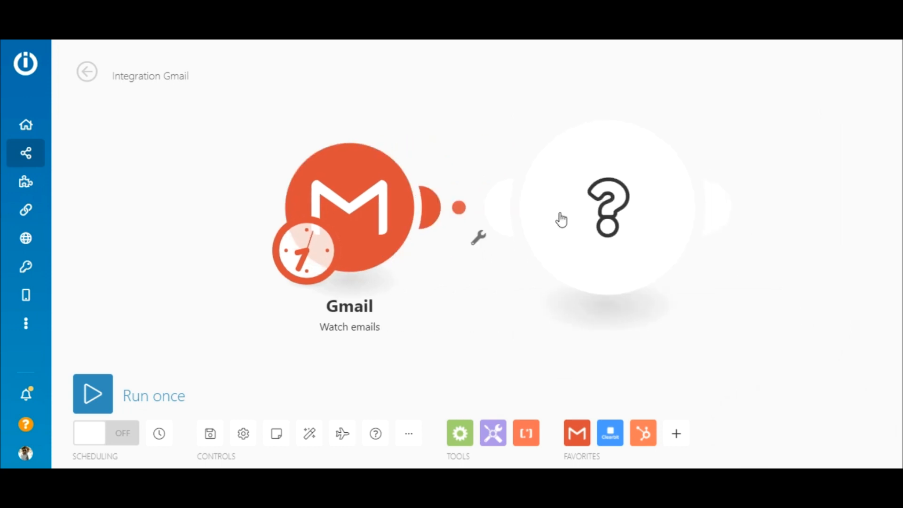
click(608, 207)
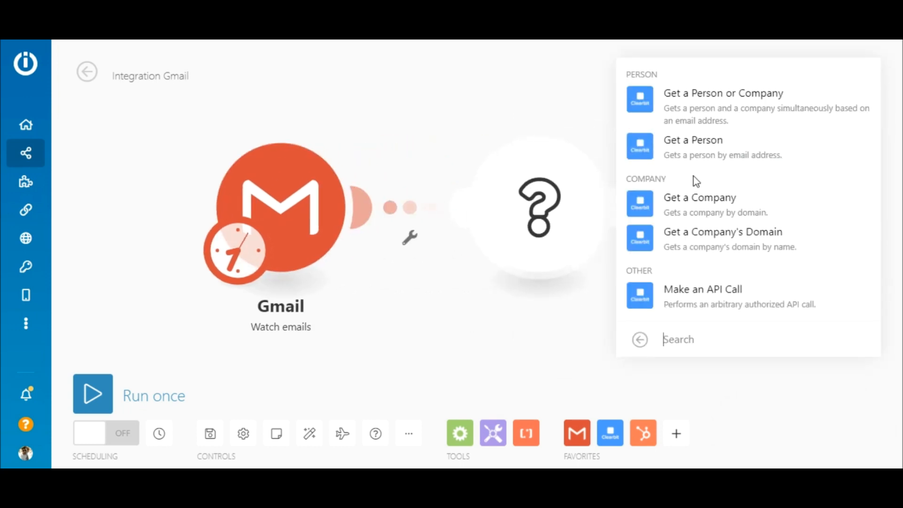
click(723, 93)
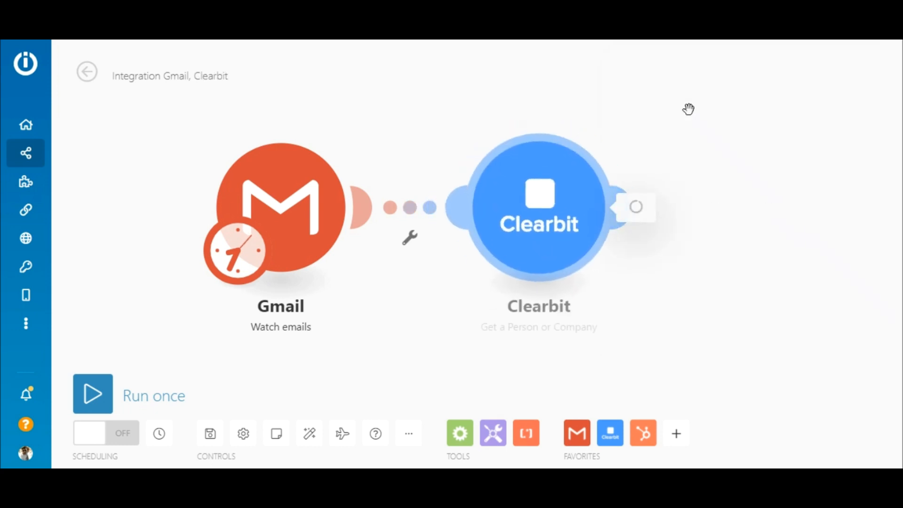
click(538, 208)
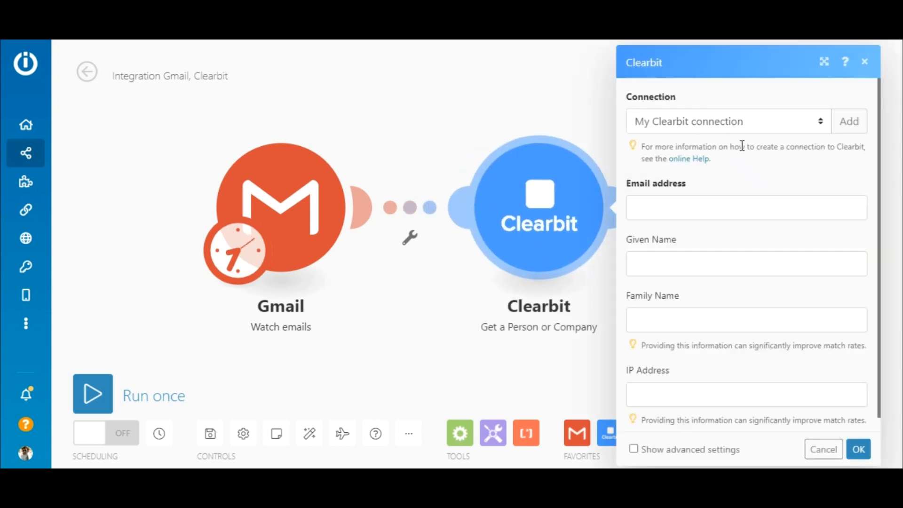
click(746, 208)
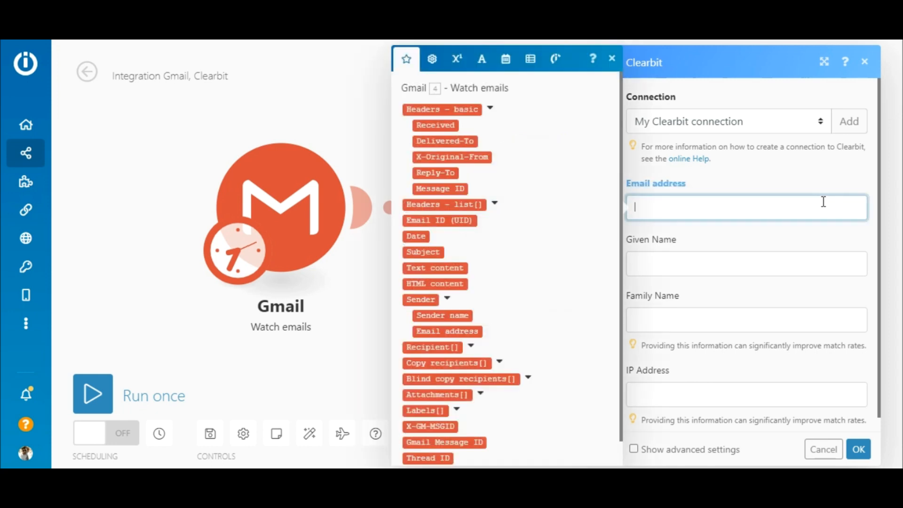
mouse_move(459, 329)
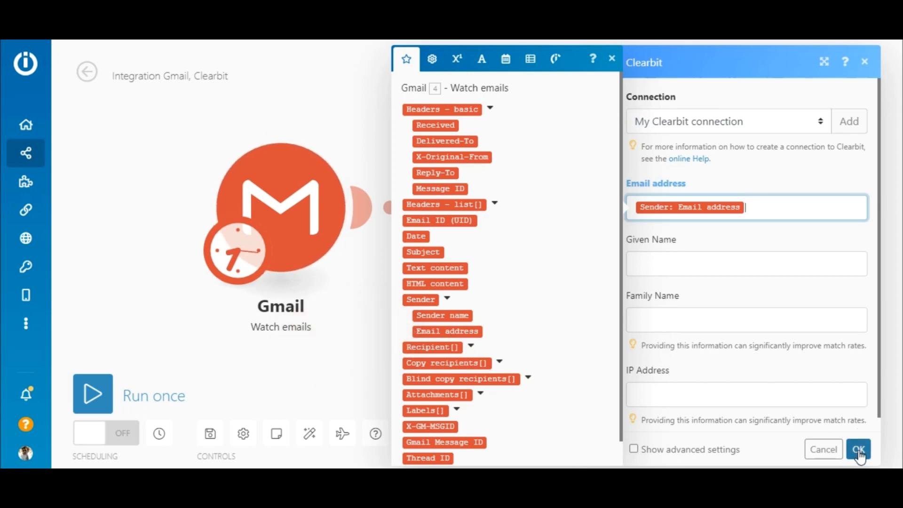
click(859, 449)
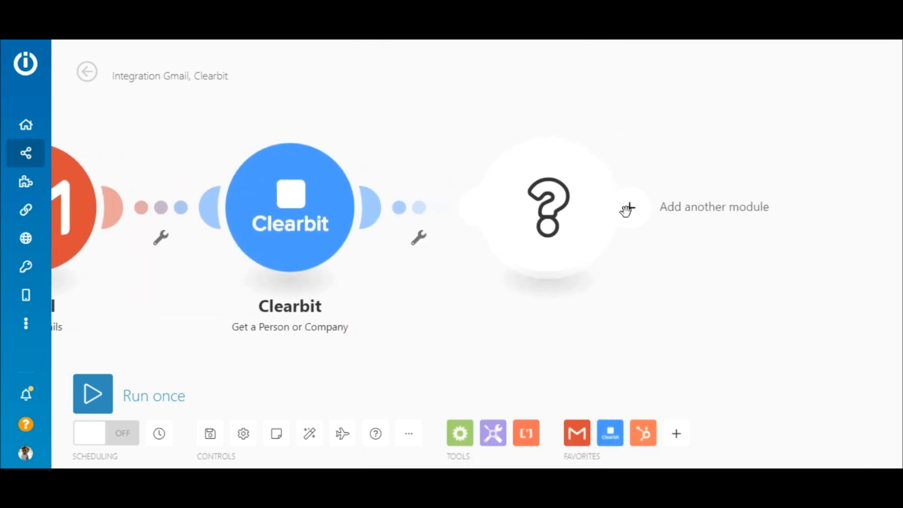
- Add a HubSpot CRM Create/Update a Contact module as the third step
click(643, 433)
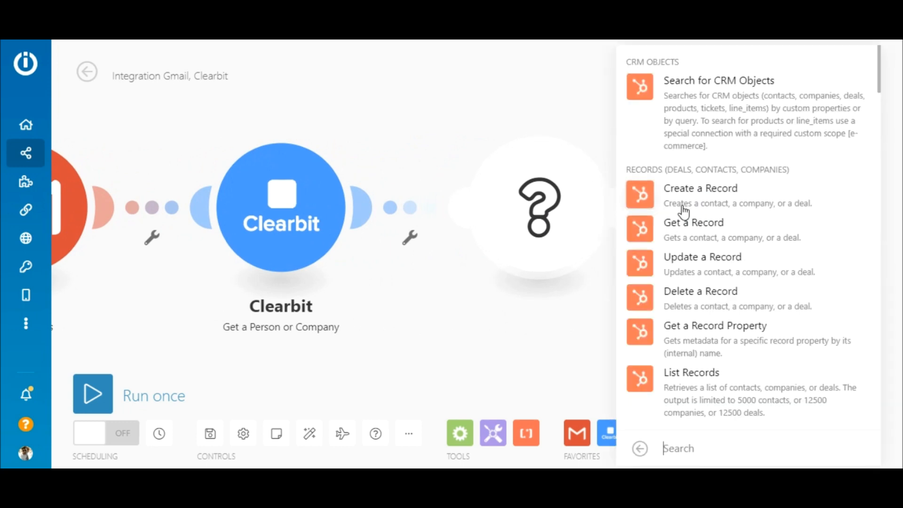
scroll(down, 3)
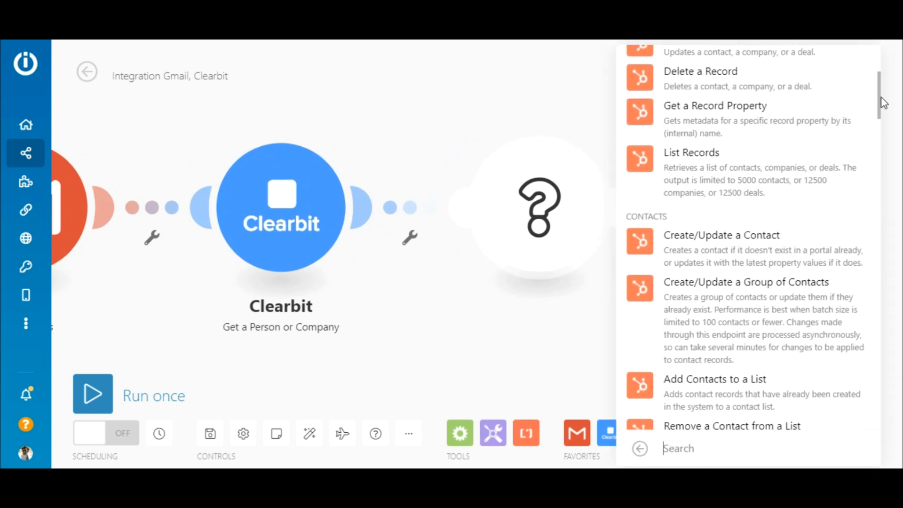
click(722, 235)
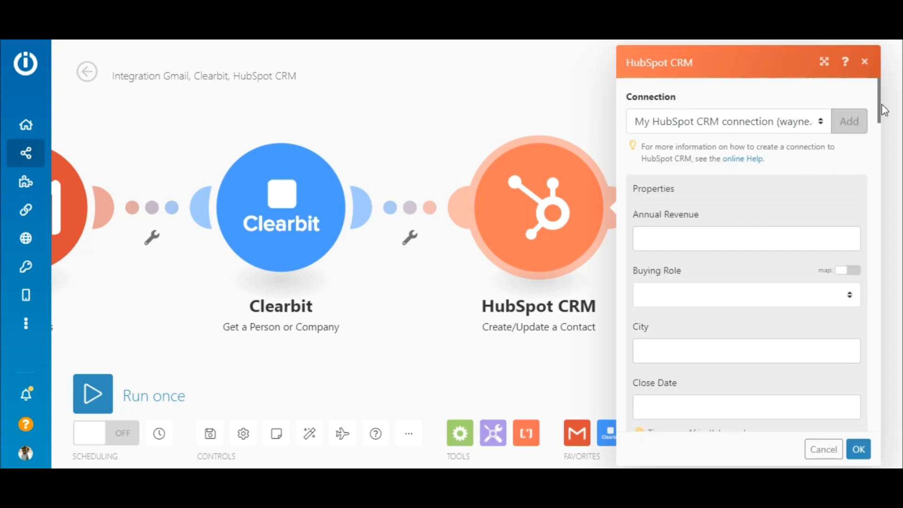
- Map Company: Name, Sender: Email address and Person: Family Name into the contact fields
scroll(down, 3)
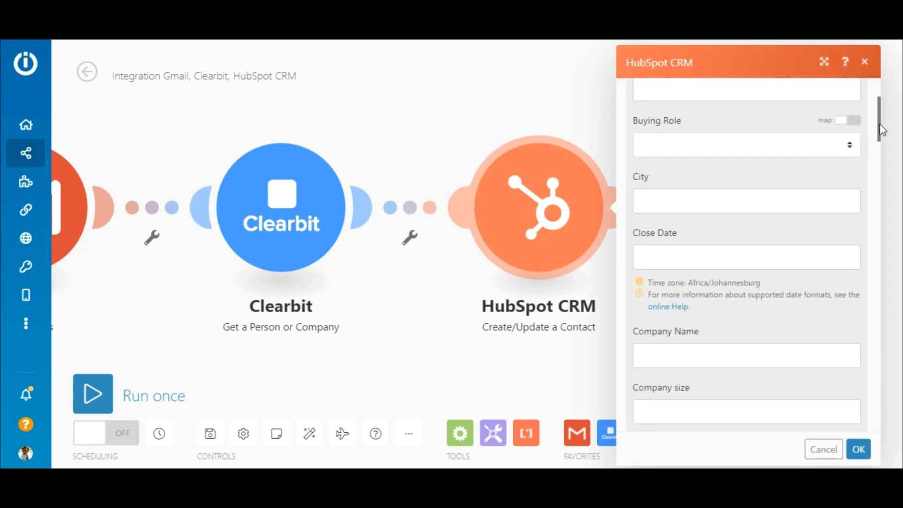
scroll(down, 3)
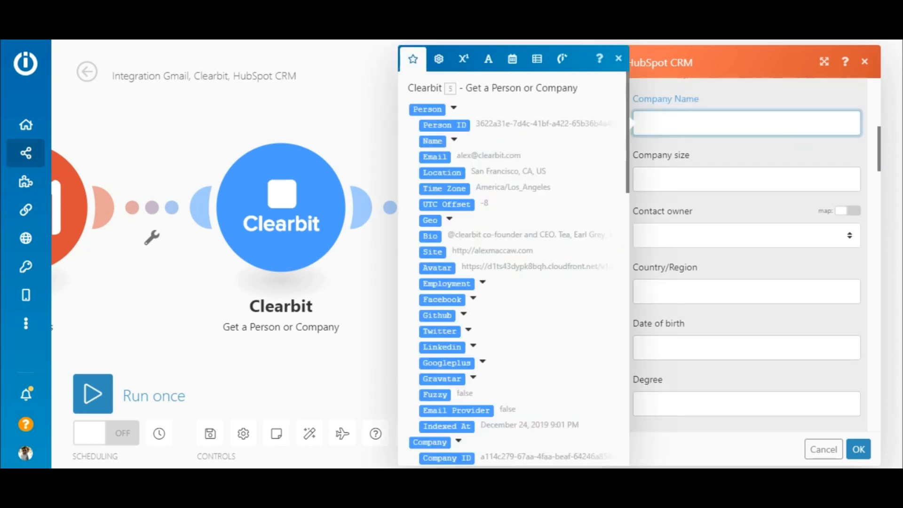
click(746, 122)
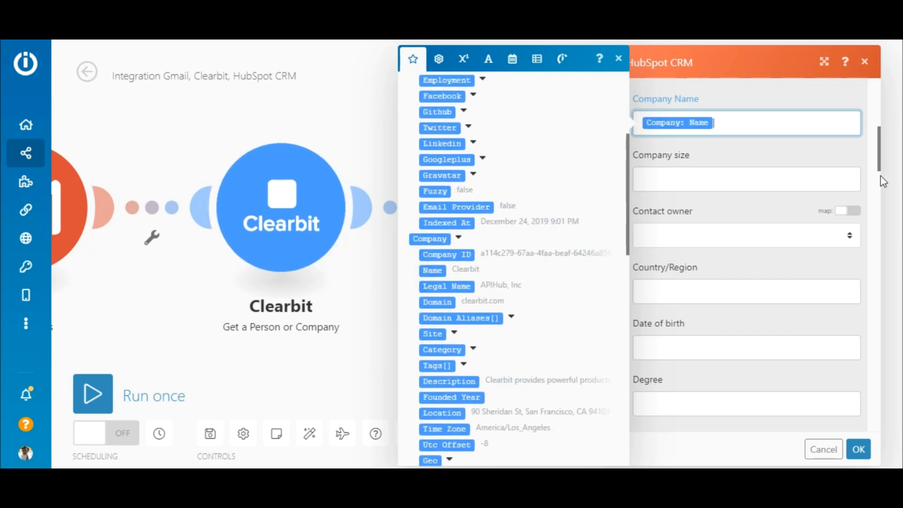
scroll(down, 3)
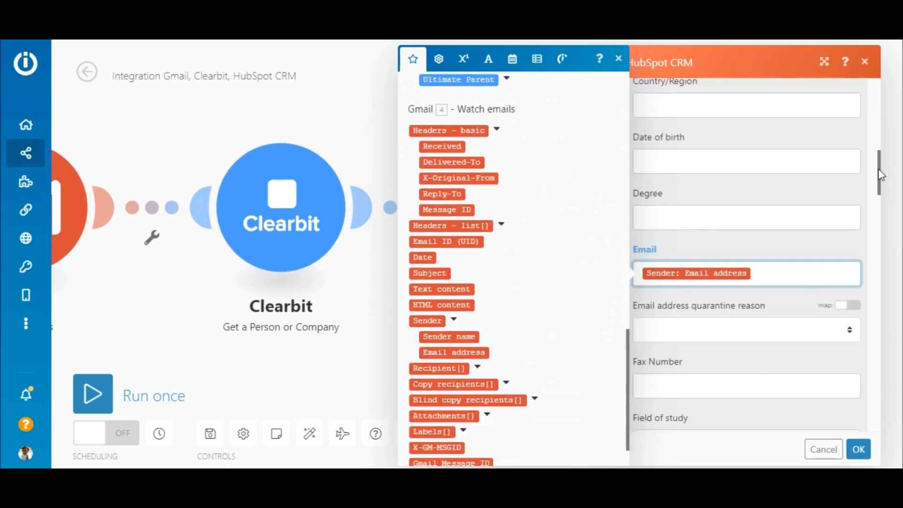
scroll(down, 3)
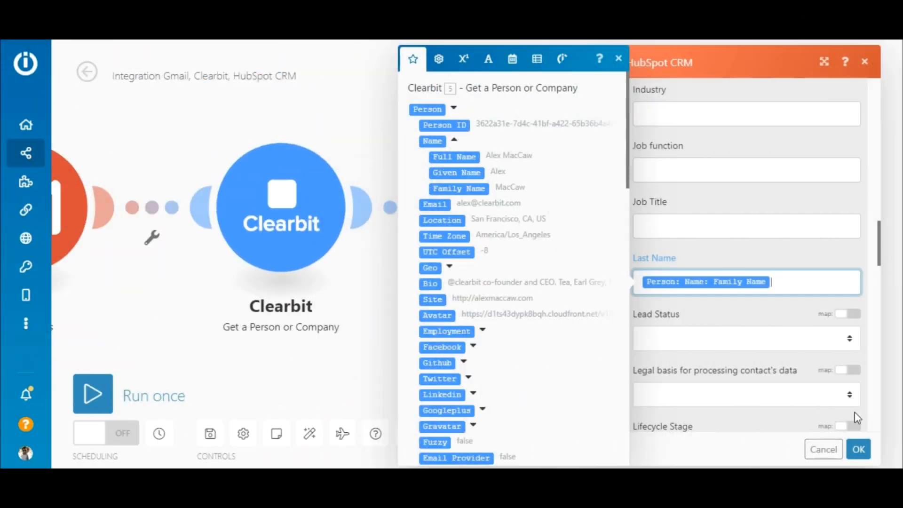
click(858, 449)
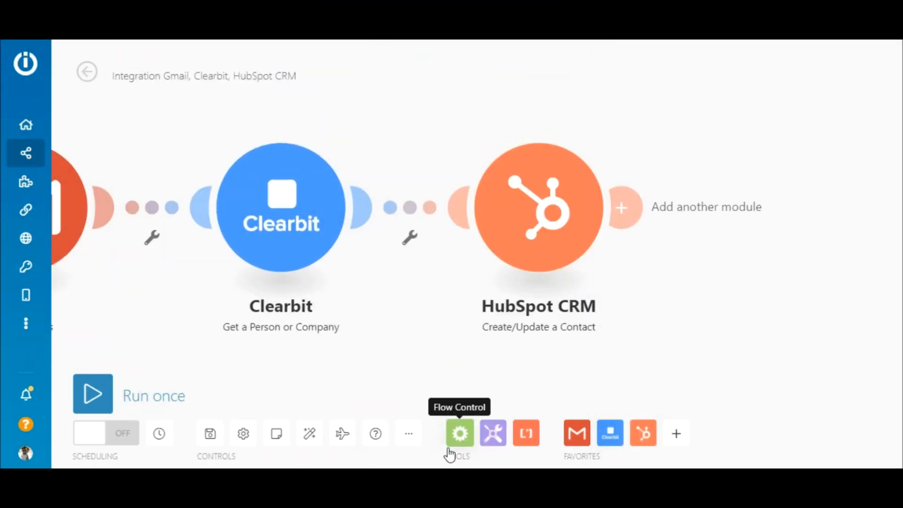
mouse_move(309, 433)
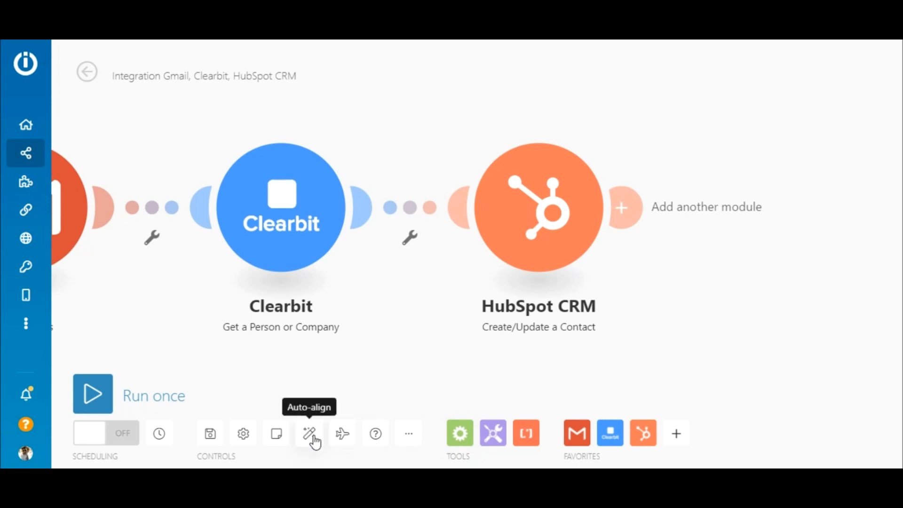
- Auto-align the Gmail, Clearbit and HubSpot CRM modules into one centred row
click(308, 434)
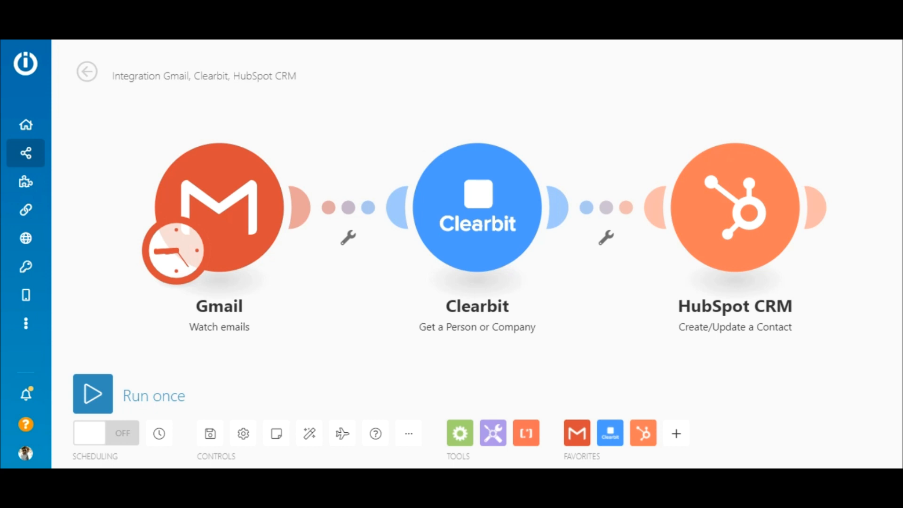
mouse_move(510, 328)
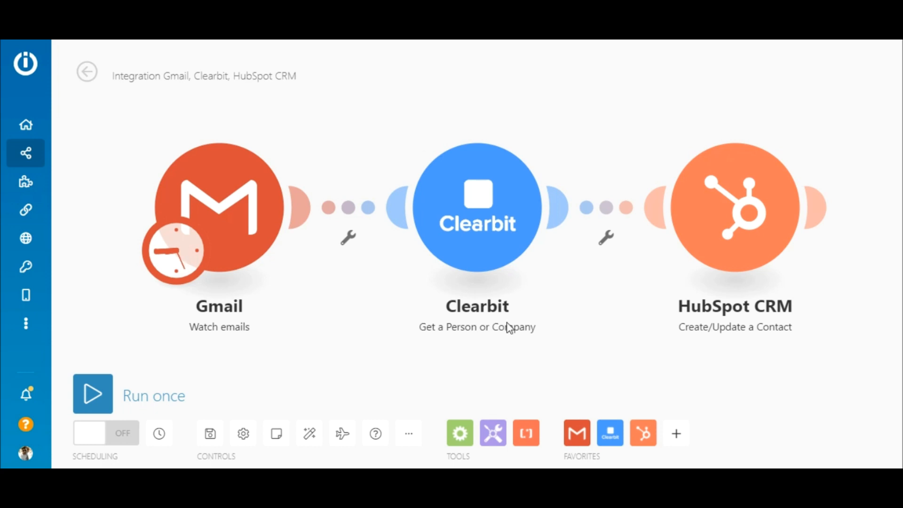
mouse_move(666, 205)
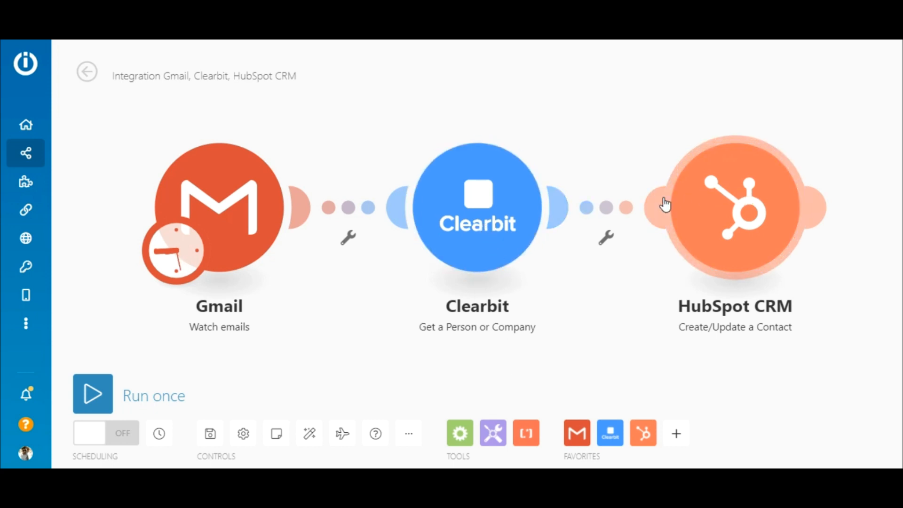
mouse_move(685, 215)
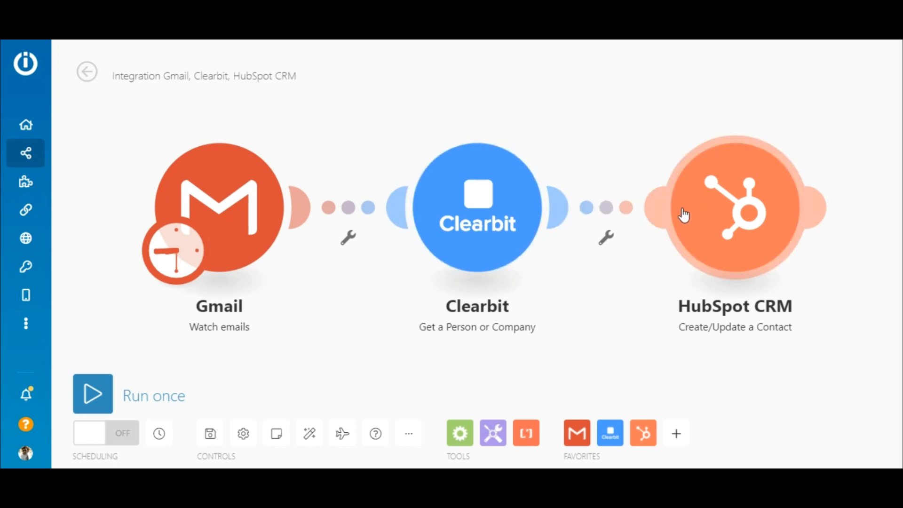
- Filter Clearbit-to-HubSpot records on Company: Category: Sector equal to 'Information Technology'
click(606, 236)
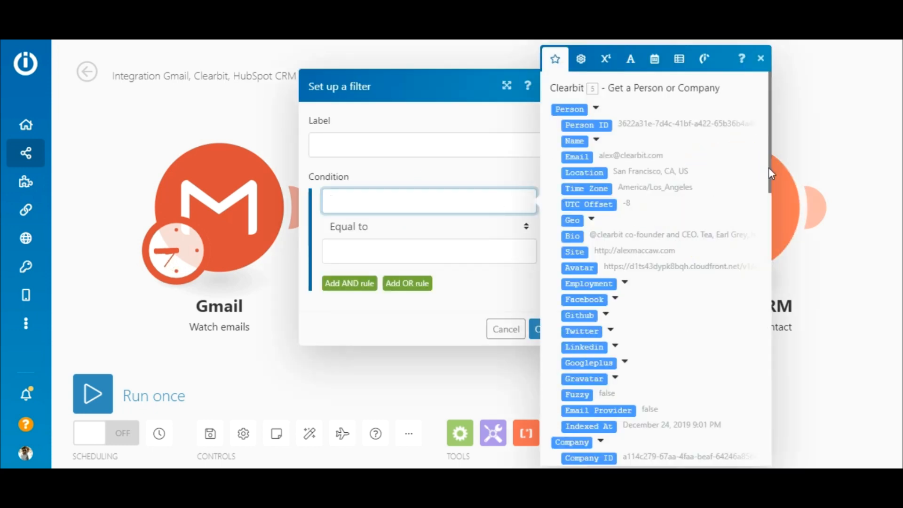
click(586, 324)
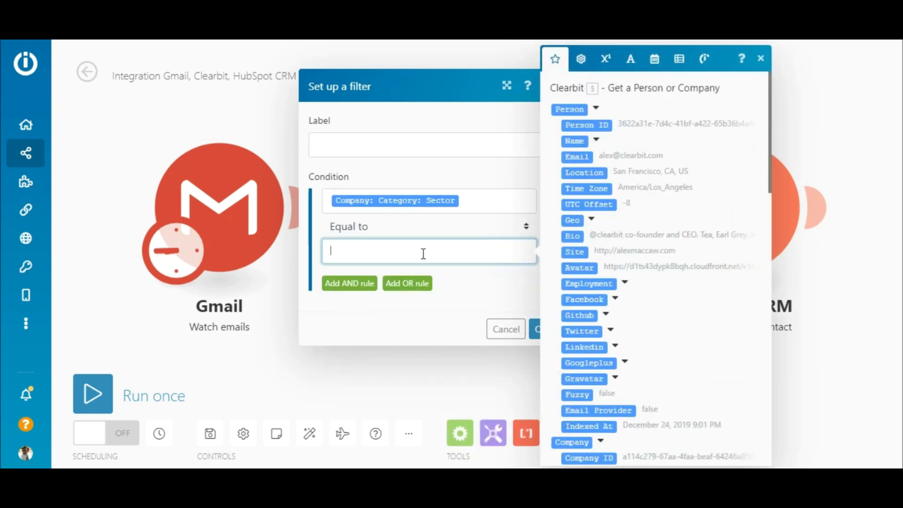
text(Information)
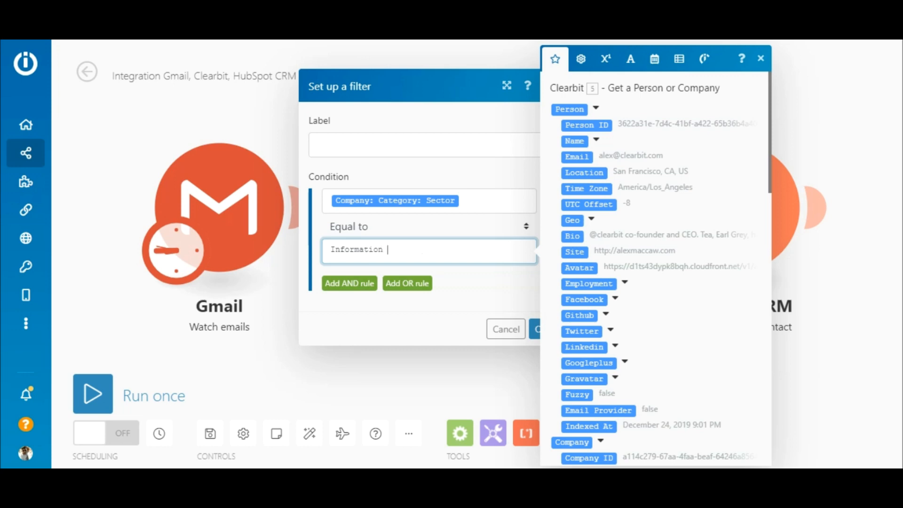
text(Technolog)
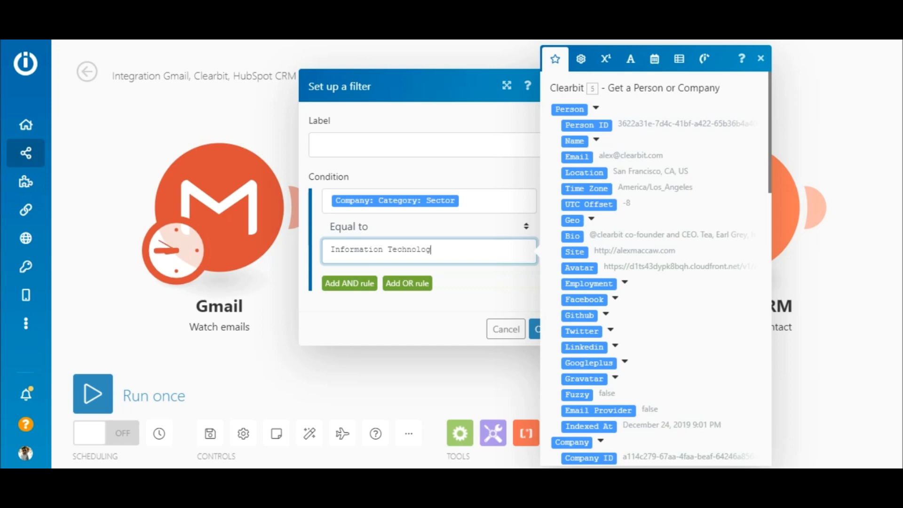
text(y)
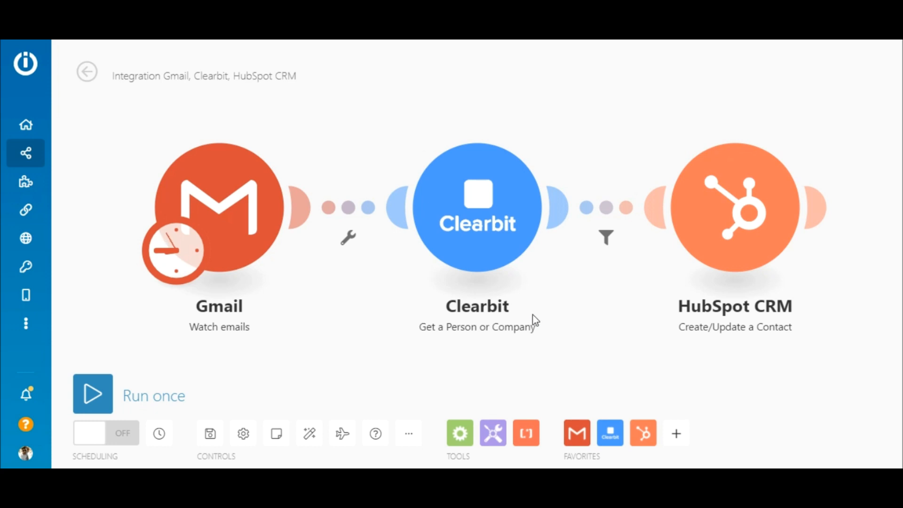
mouse_move(145, 414)
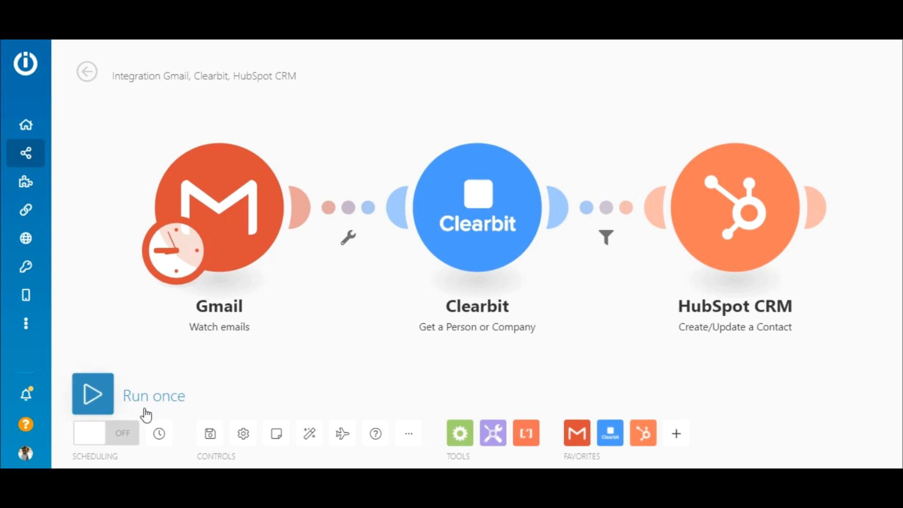
- Run the scenario once and check the execution log
click(92, 394)
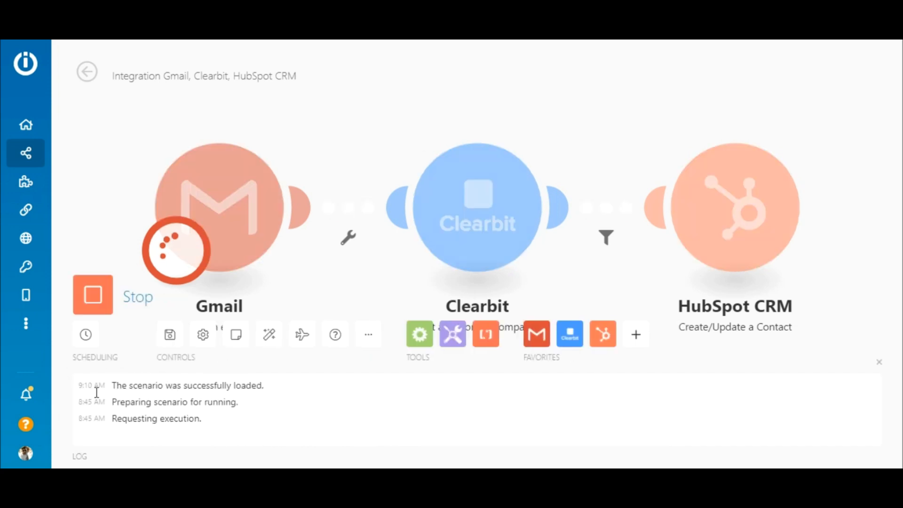
click(92, 295)
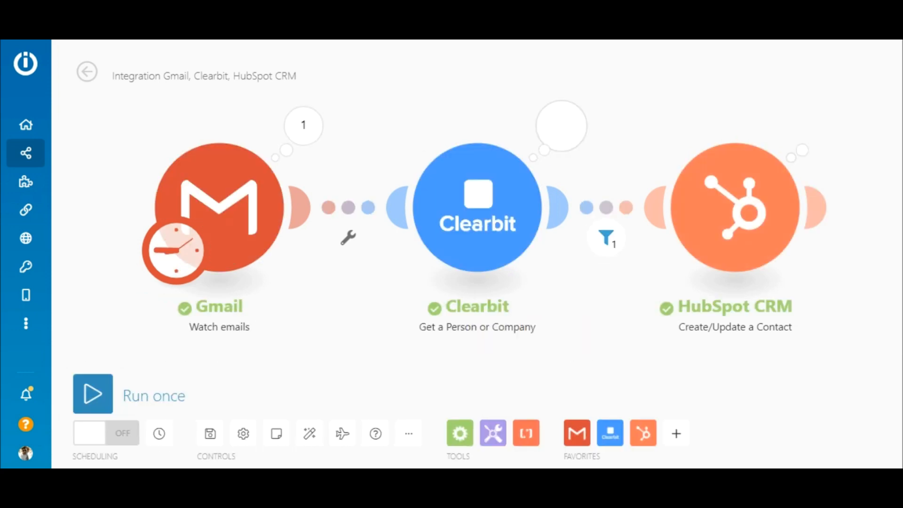
click(92, 393)
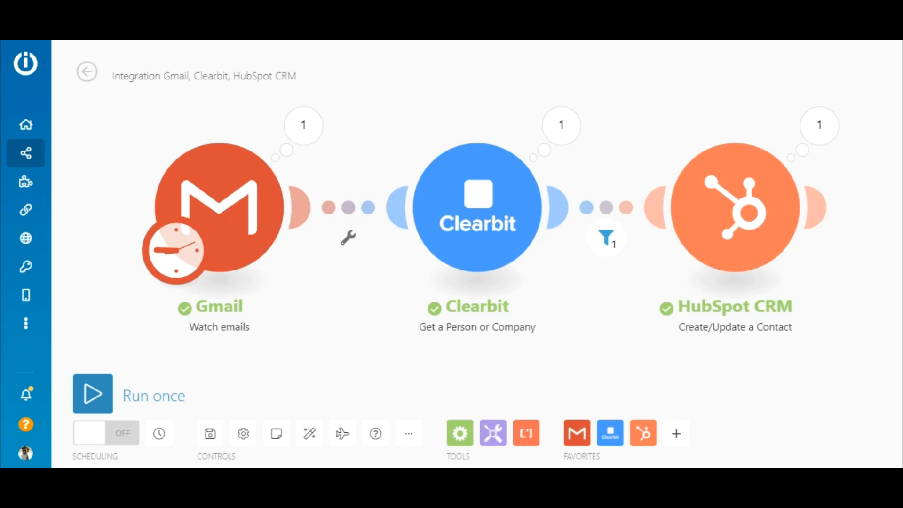
- Inspect the Gmail, Clearbit, filter and HubSpot CRM results of the test run
click(303, 125)
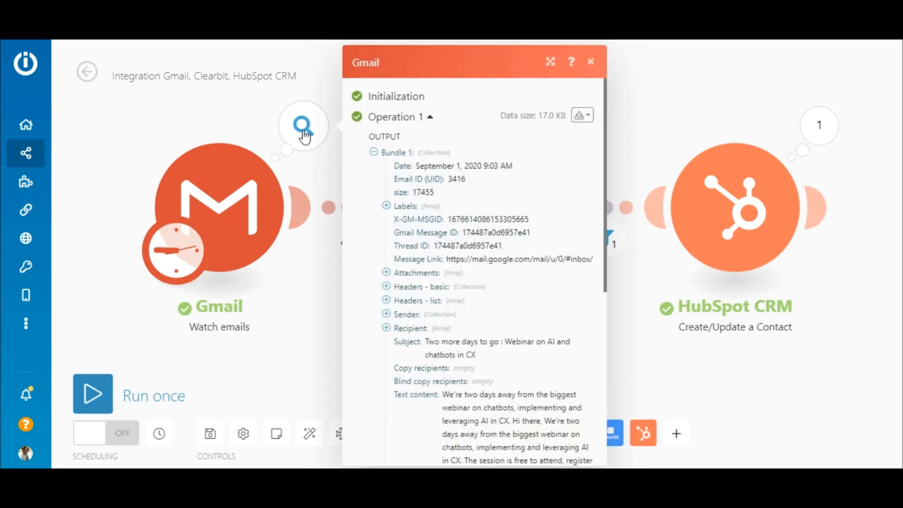
mouse_move(557, 138)
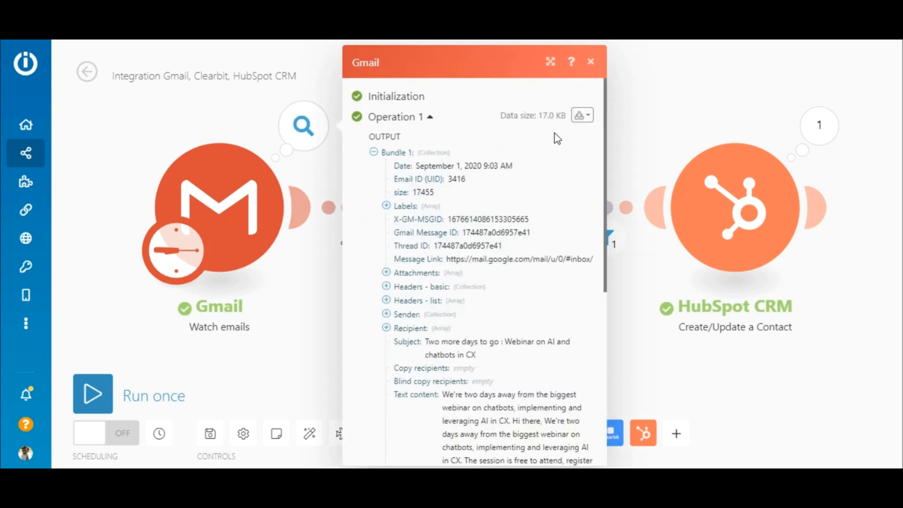
click(562, 126)
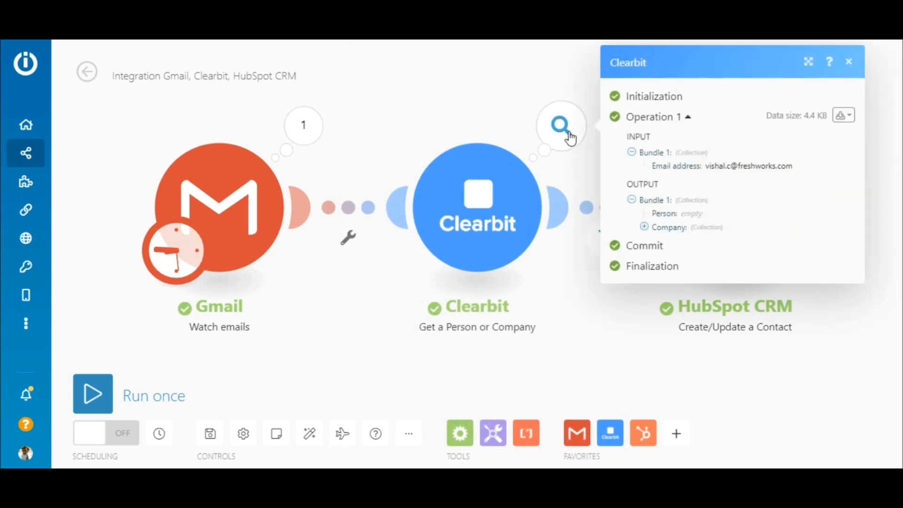
click(848, 61)
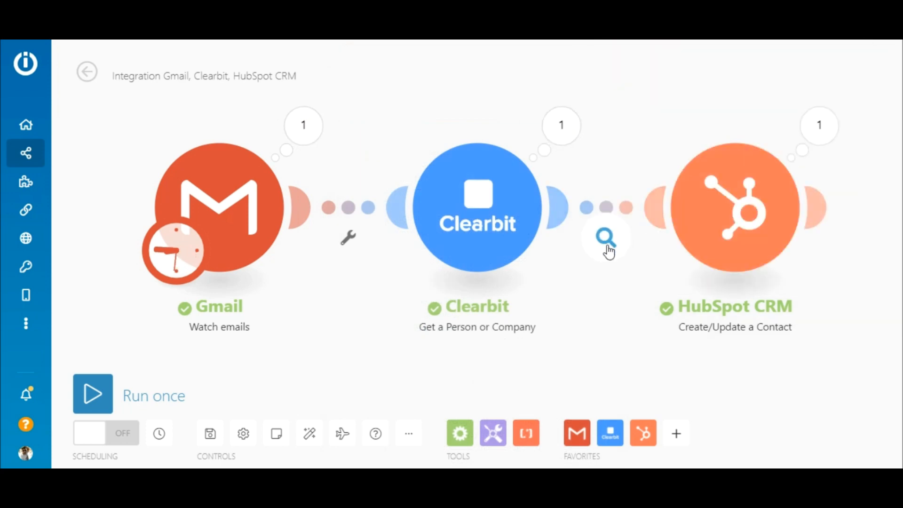
click(606, 237)
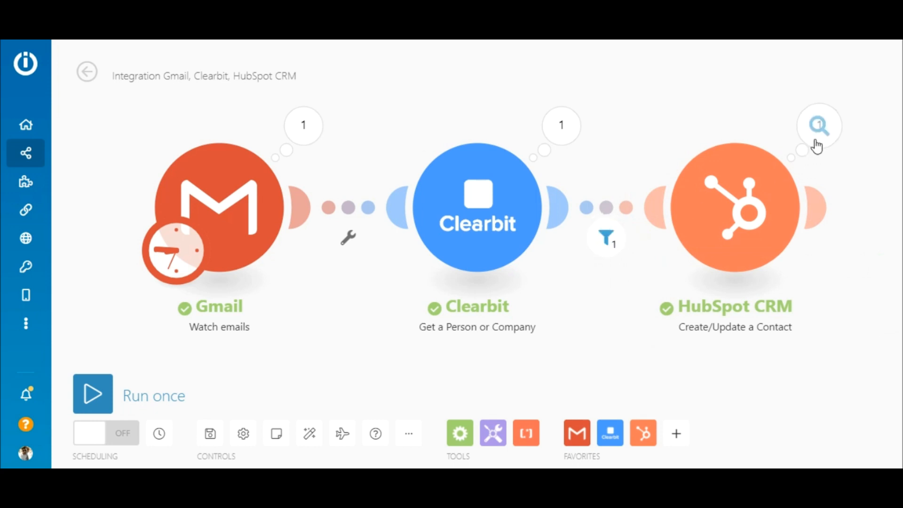
click(819, 125)
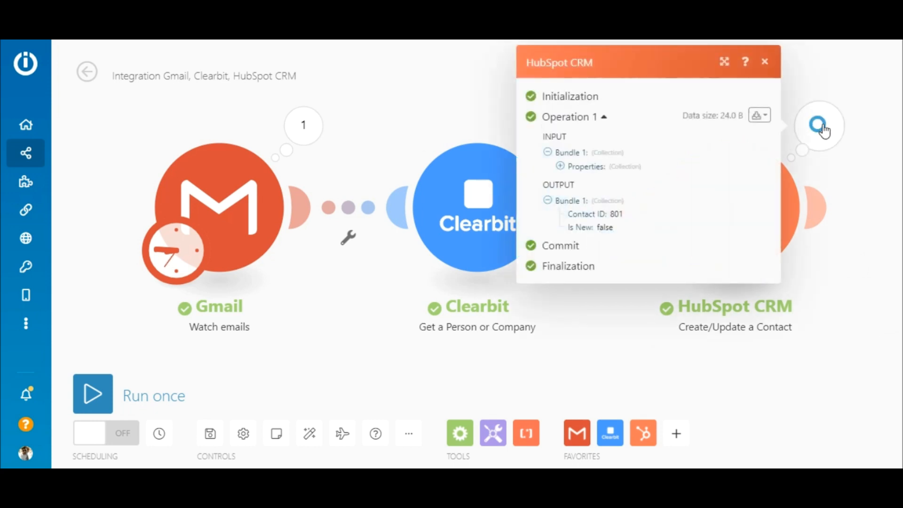
click(765, 62)
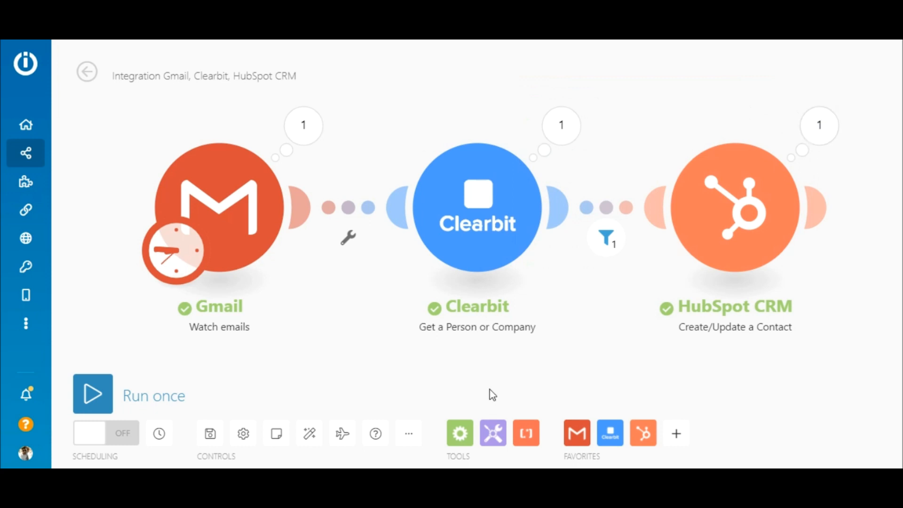
- Add an Ignore error handler route to Clearbit and auto-align the layout
click(459, 433)
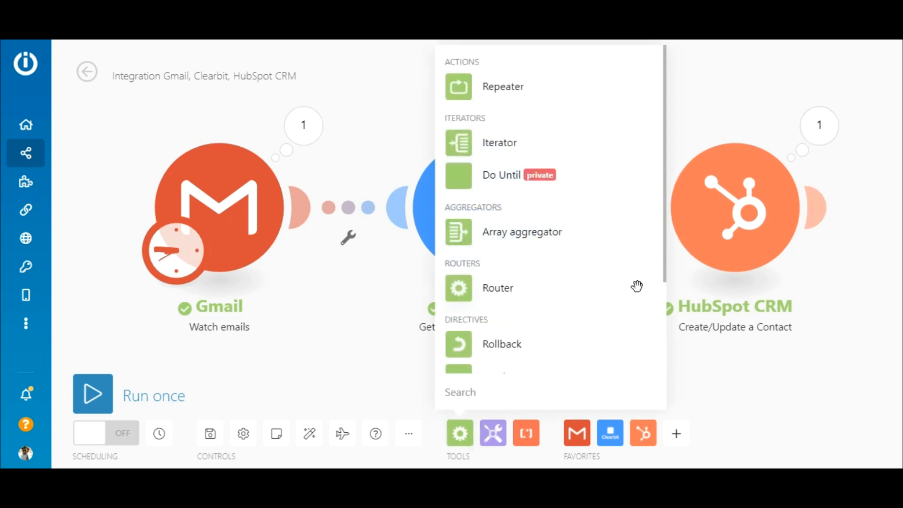
scroll(down, 3)
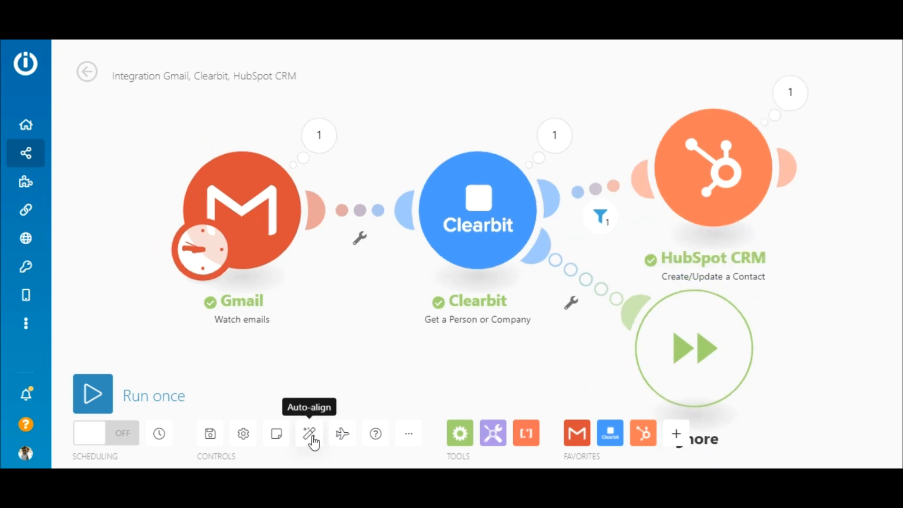
click(600, 216)
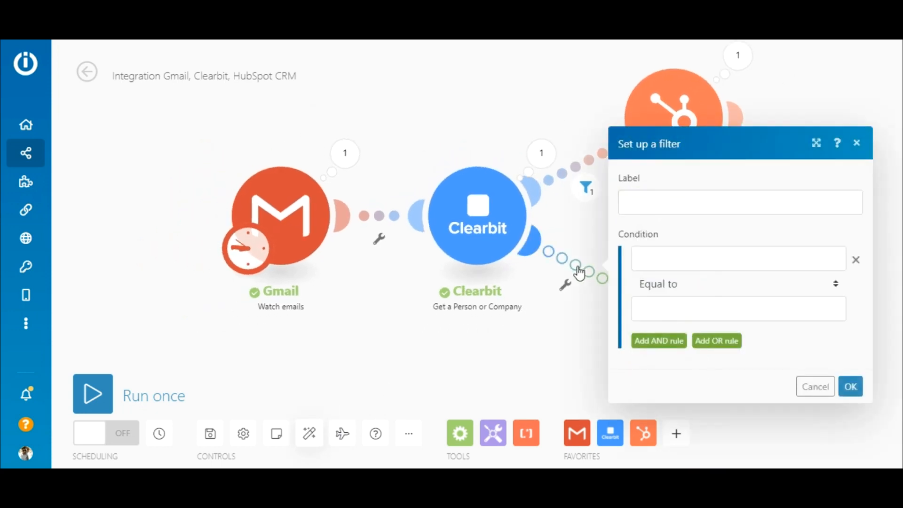
- Filter the error route on Error: Type equal to RuntimeError
click(738, 258)
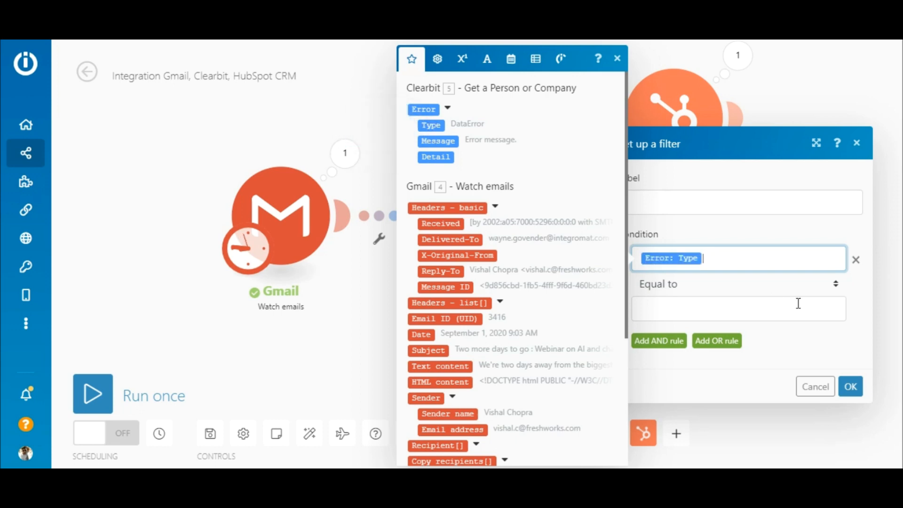
click(738, 308)
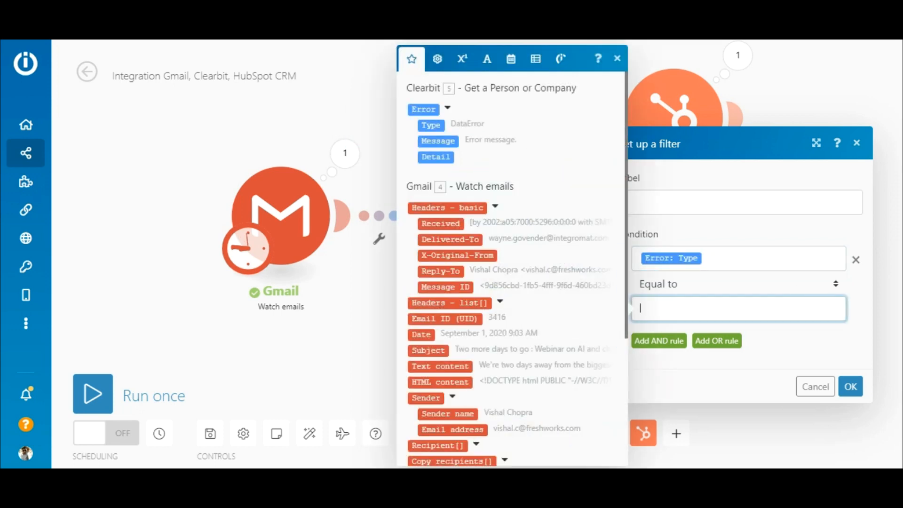
text(Runtime)
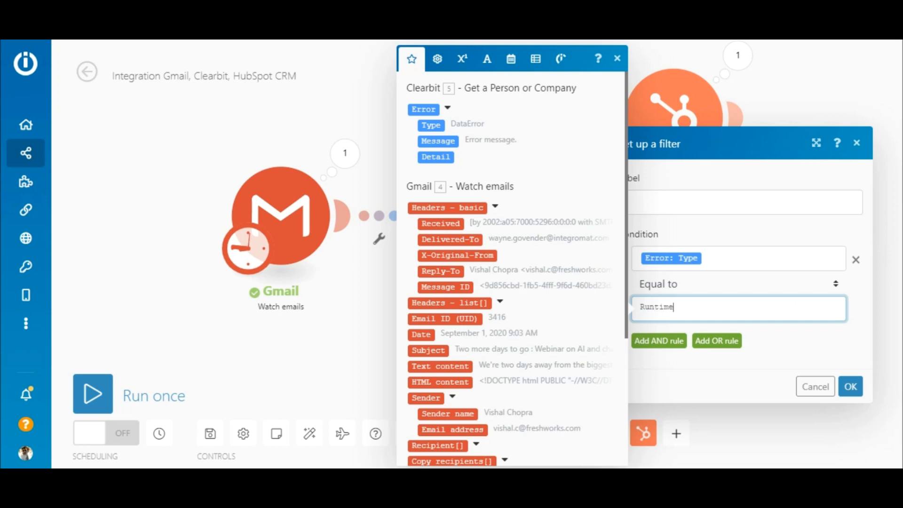
text(Error)
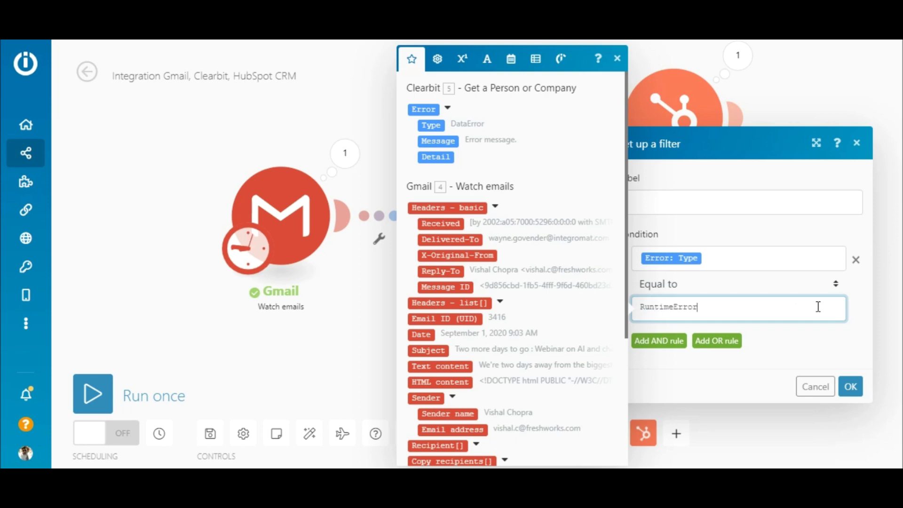
click(850, 386)
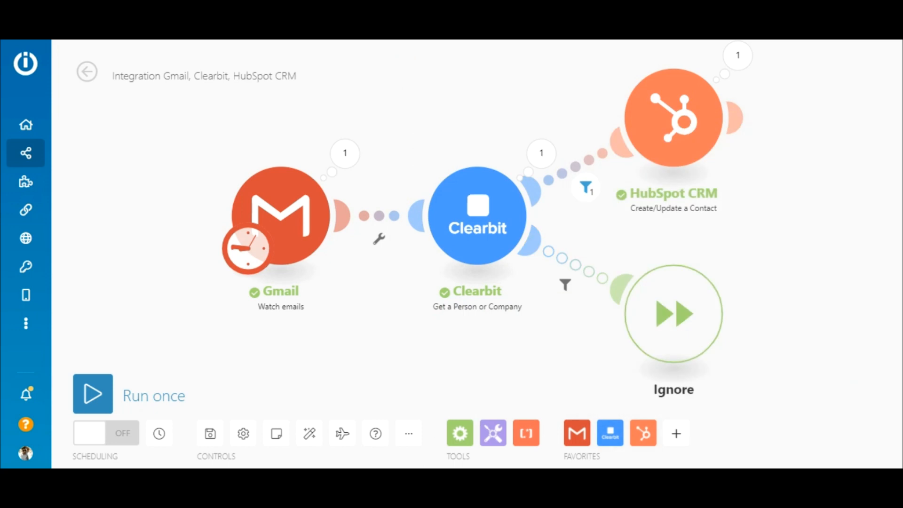
mouse_move(248, 250)
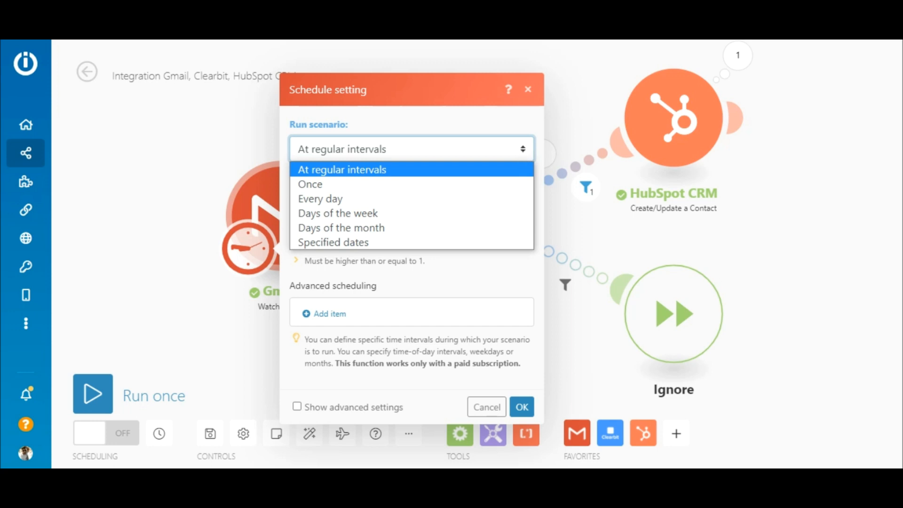
- Schedule the scenario at regular 15-minute intervals and turn scheduling on
click(341, 169)
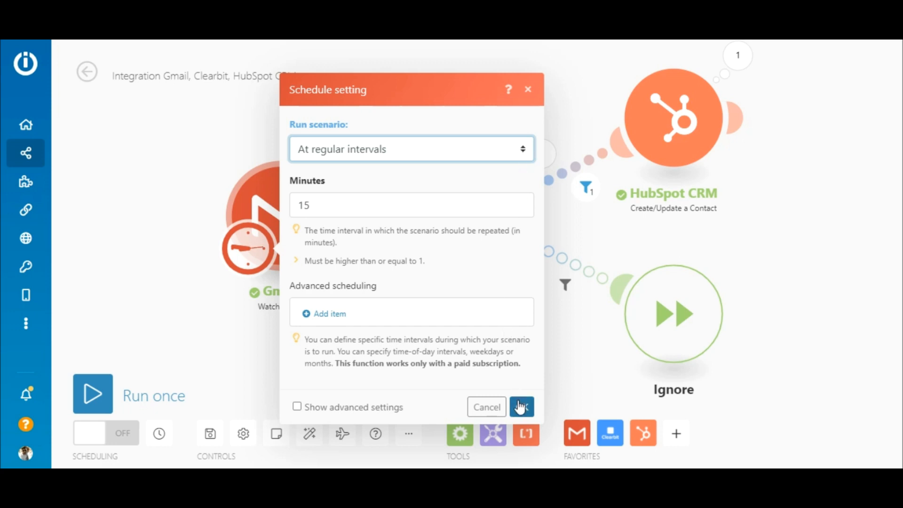
click(521, 407)
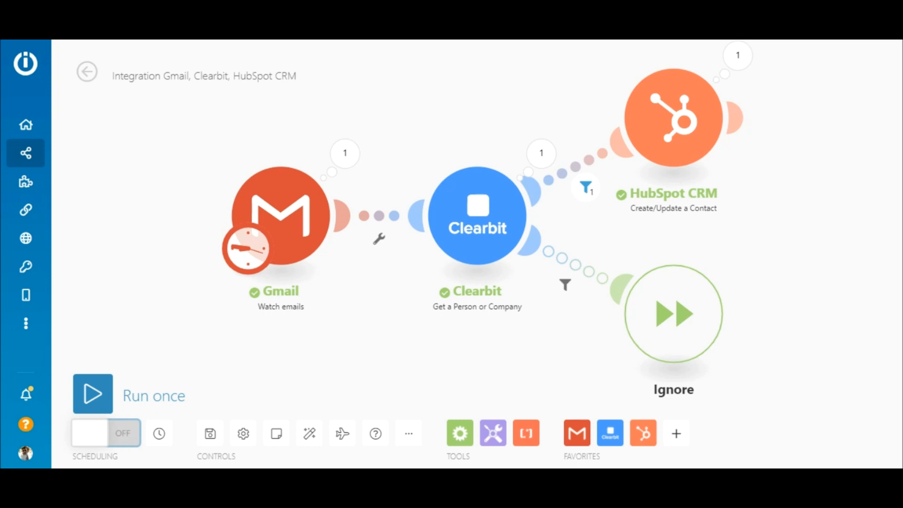
click(105, 433)
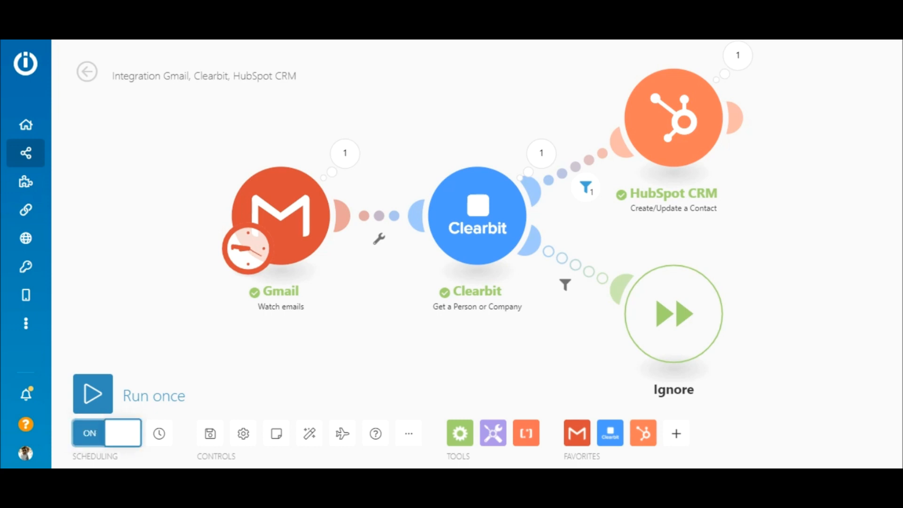